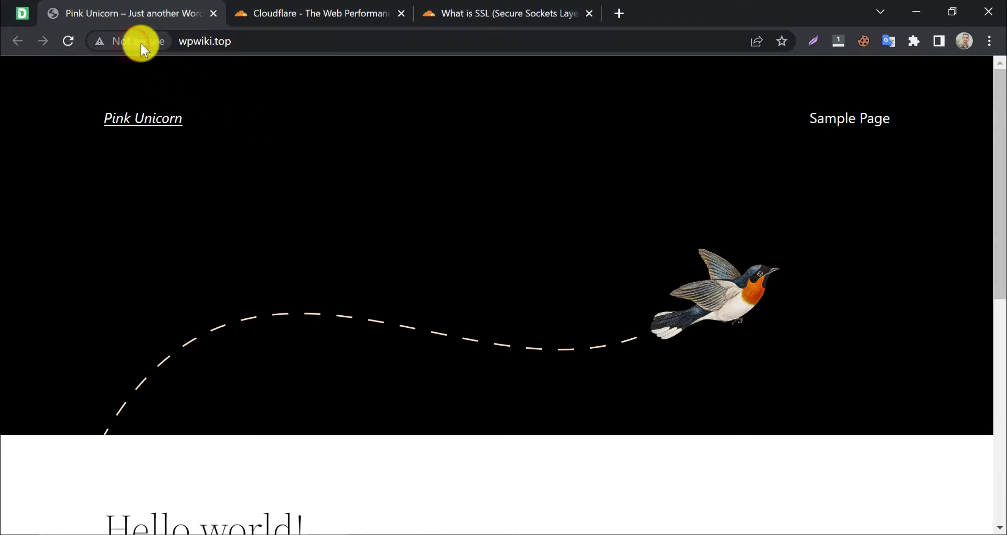
- Check why the site's connection is insecure, then read Cloudflare's 'What is SSL' article down to HTTP vs HTTPS
left_click(130, 41)
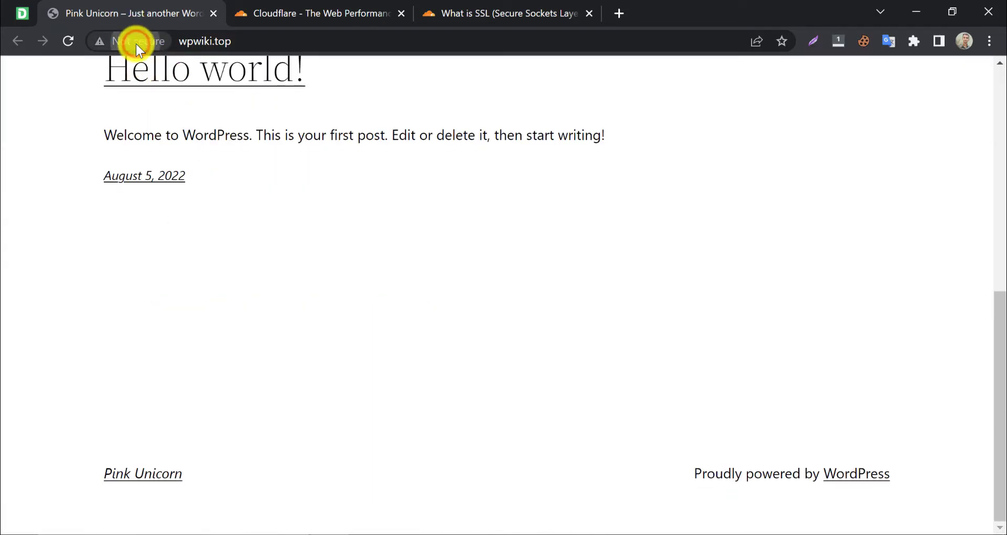
left_click(130, 41)
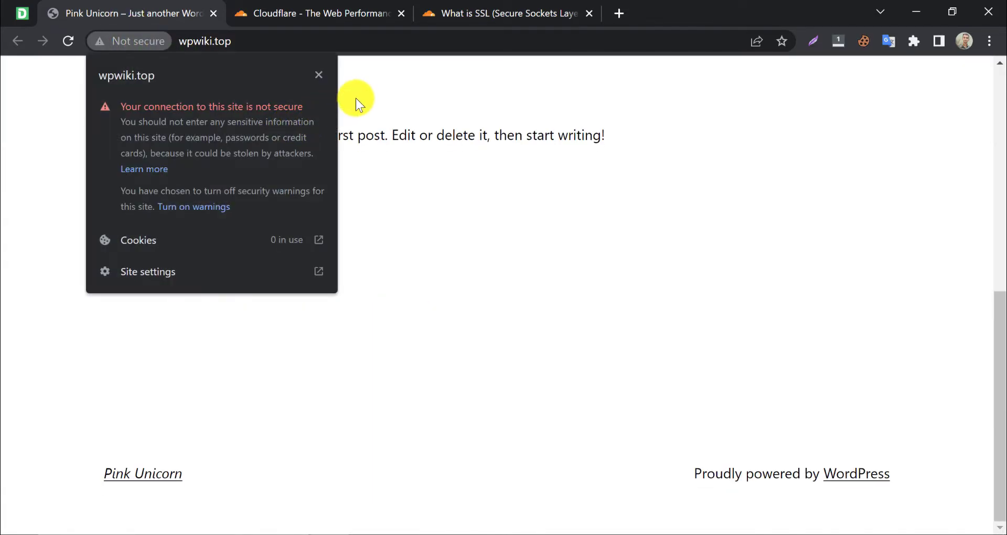
mouse_move(330, 136)
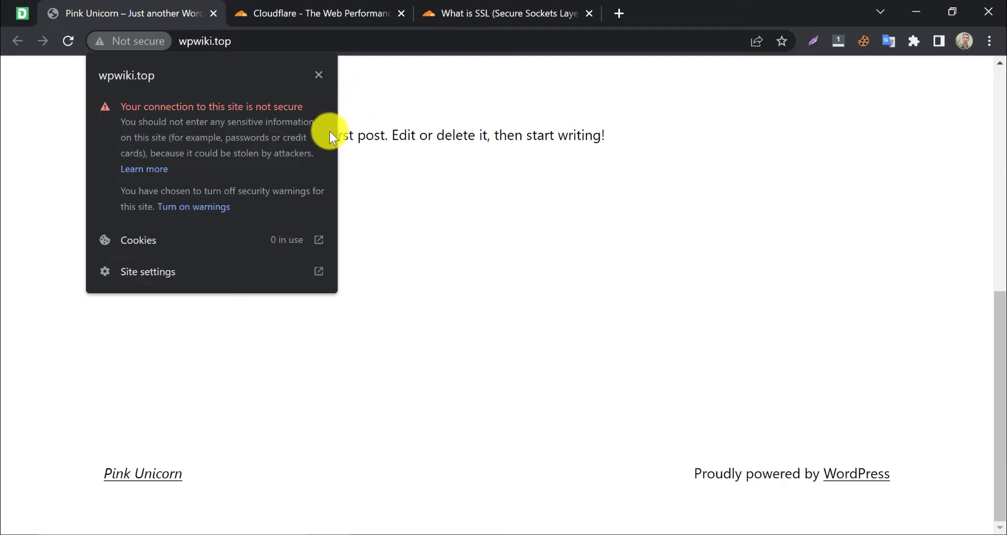
mouse_move(339, 136)
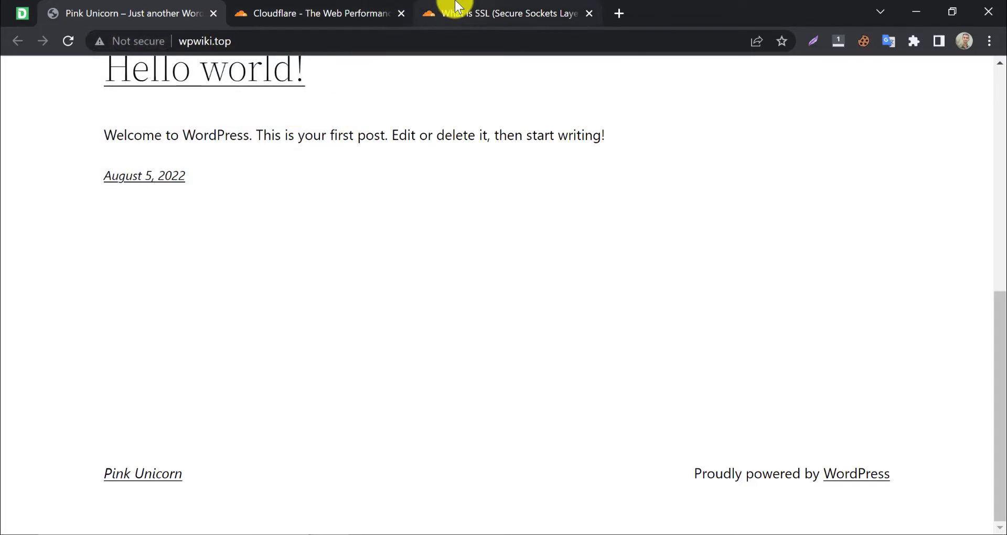
left_click(508, 13)
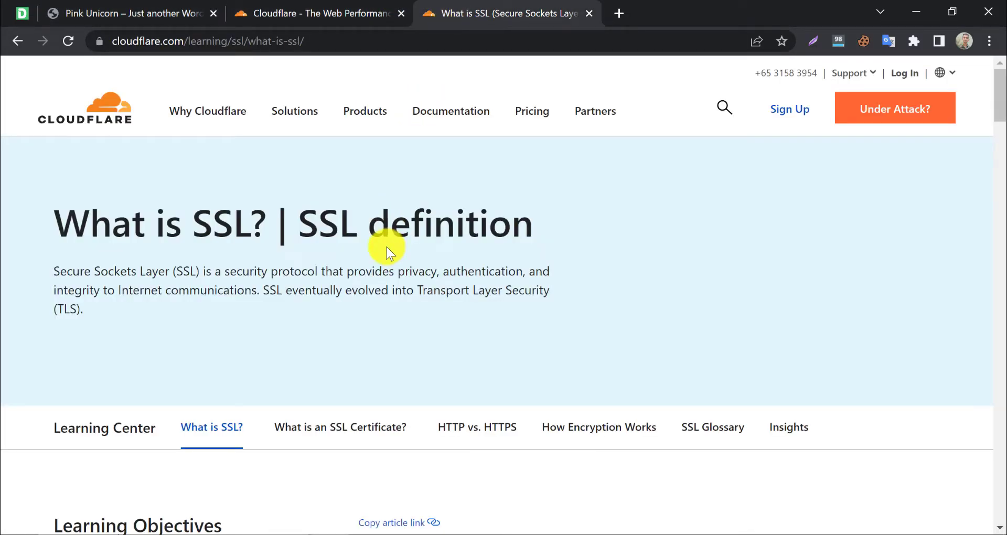
mouse_move(19, 254)
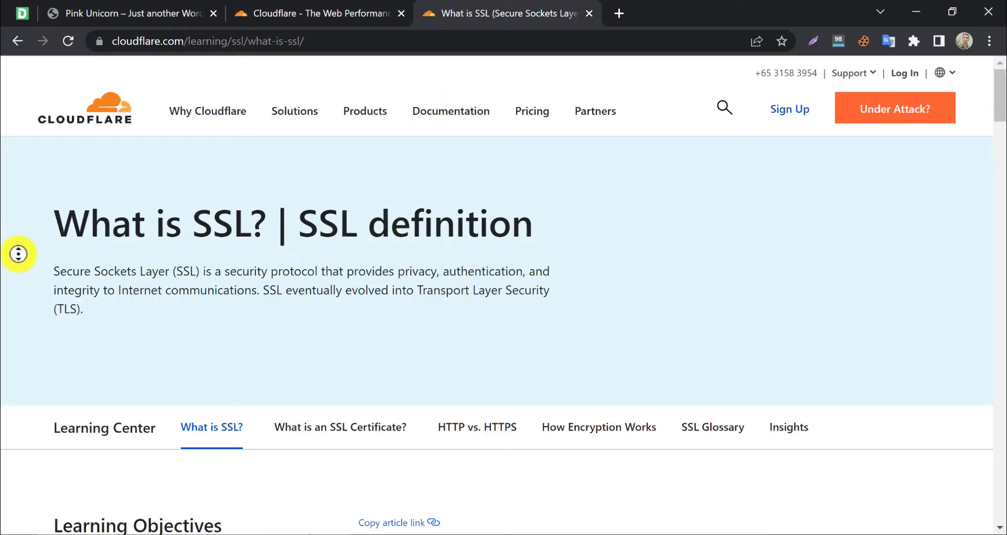
scroll("down", 3)
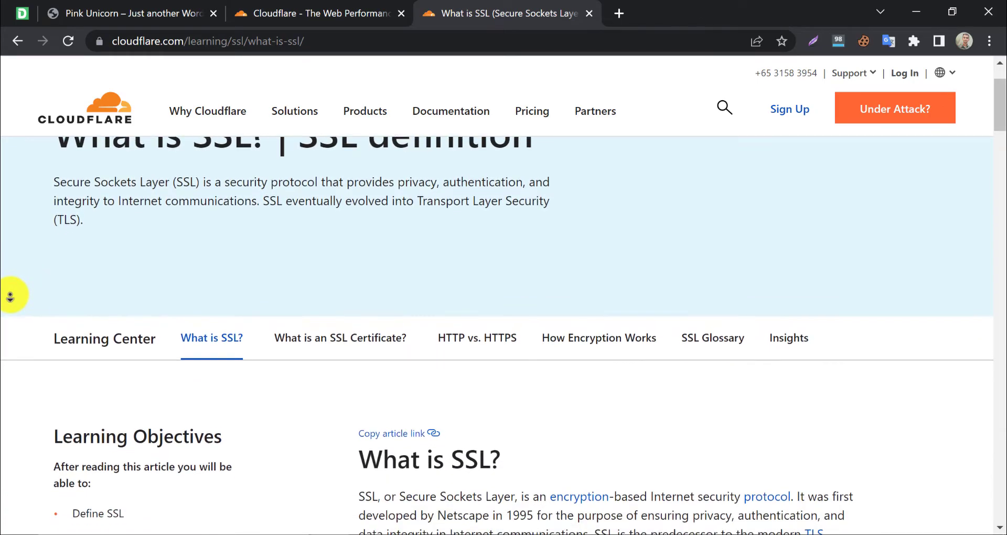
scroll("down", 3)
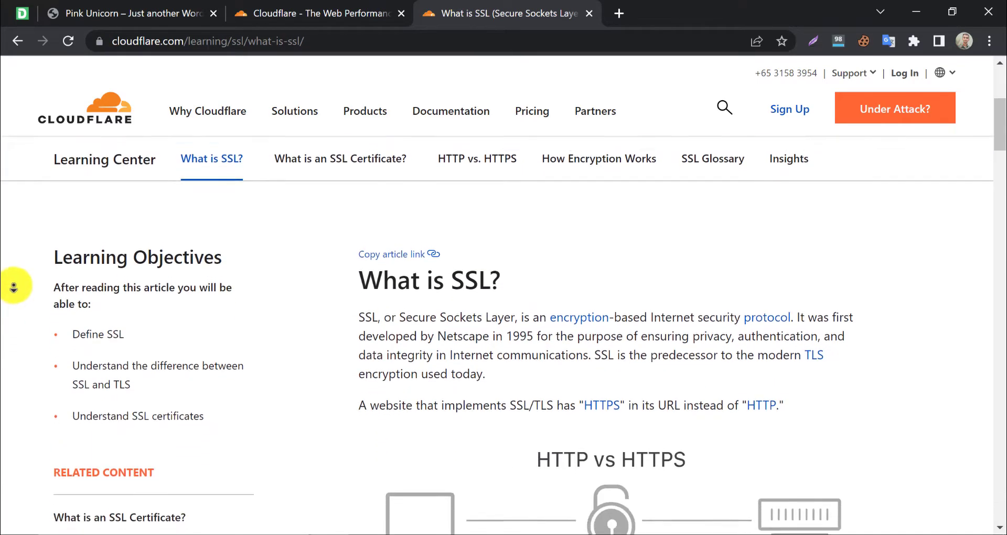
scroll("down", 3)
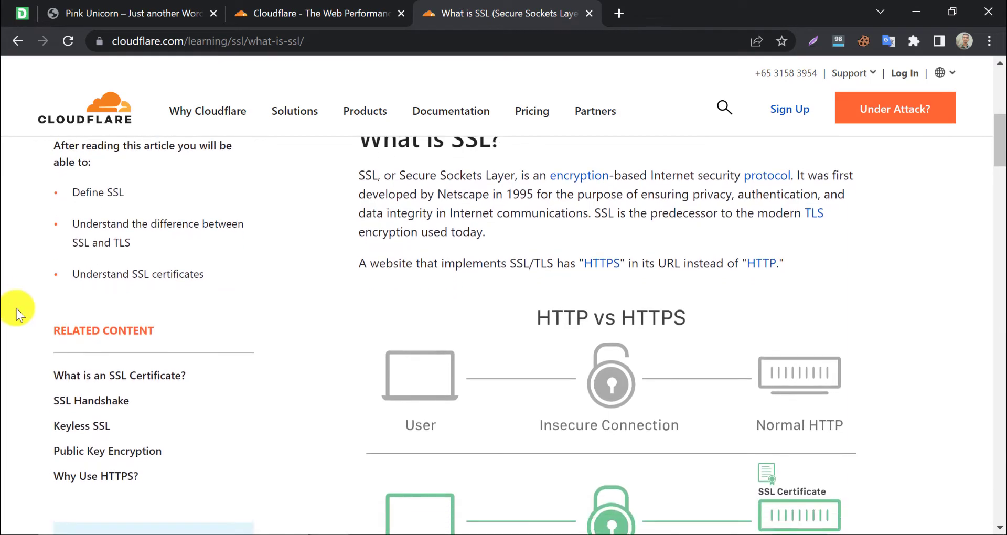
scroll("down", 3)
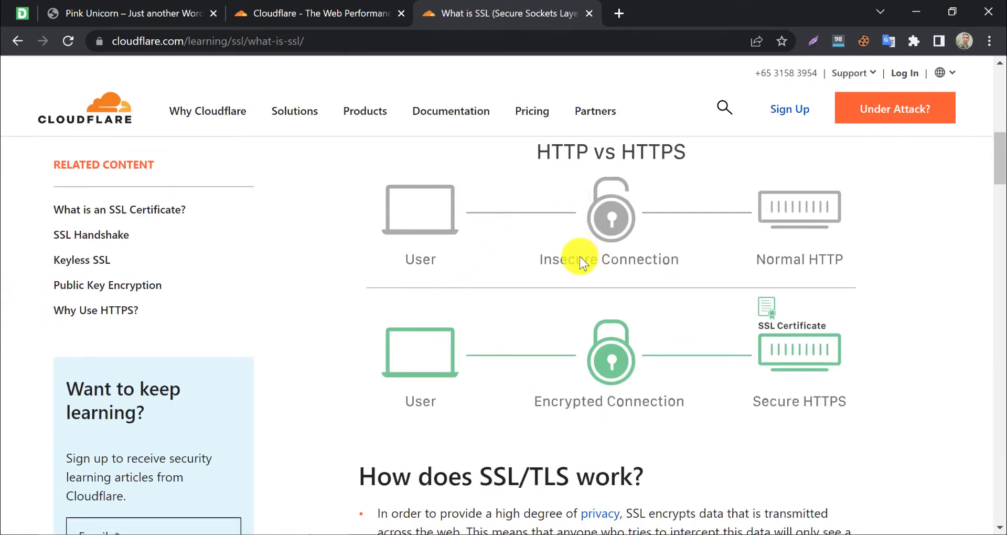
mouse_move(576, 245)
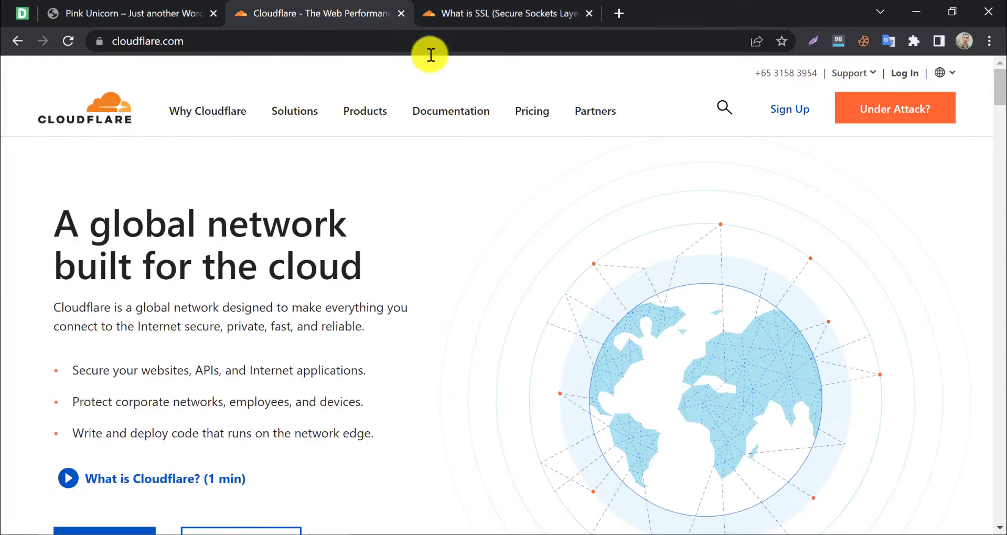
mouse_move(904, 74)
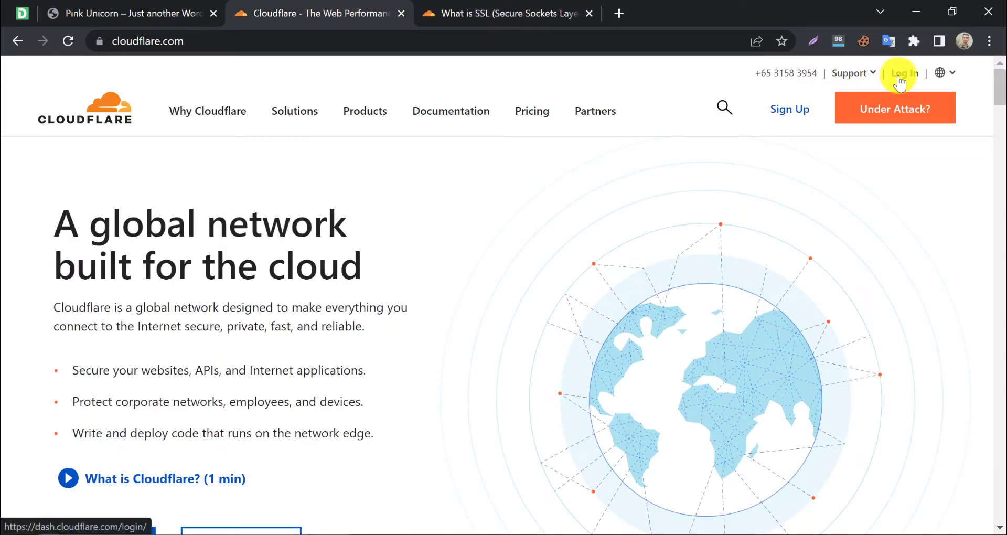
- Log in to the Cloudflare account with email and password to reach the Home website list
left_click(904, 72)
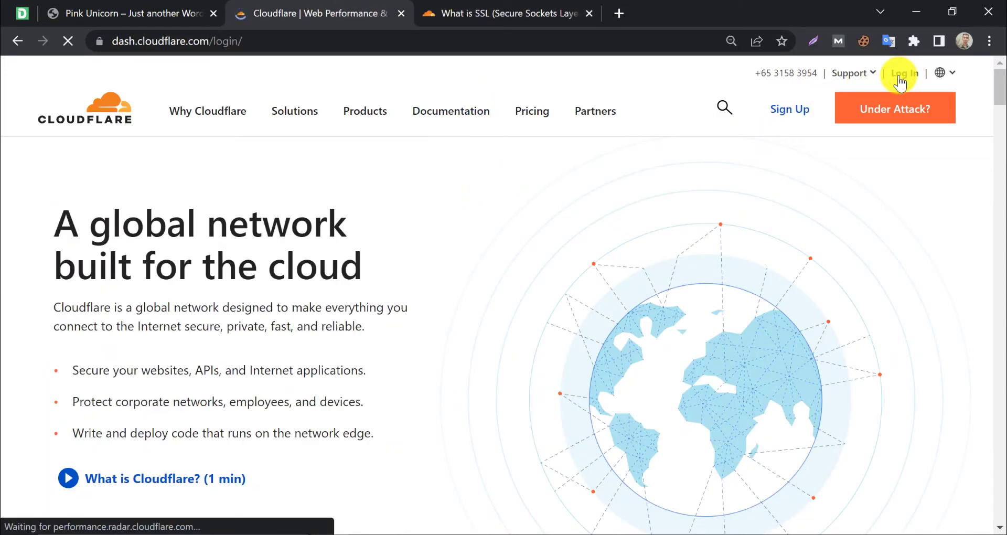
left_click(904, 72)
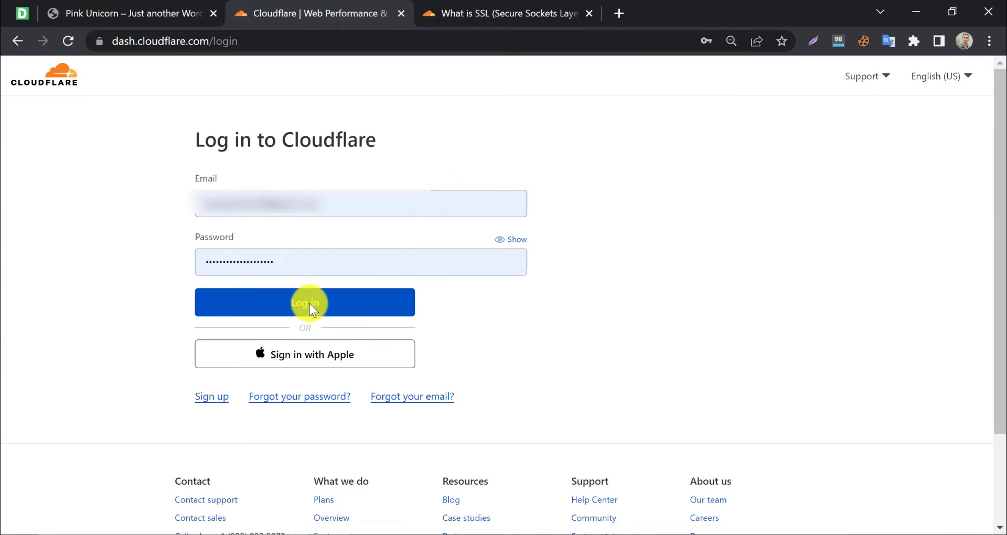
left_click(304, 302)
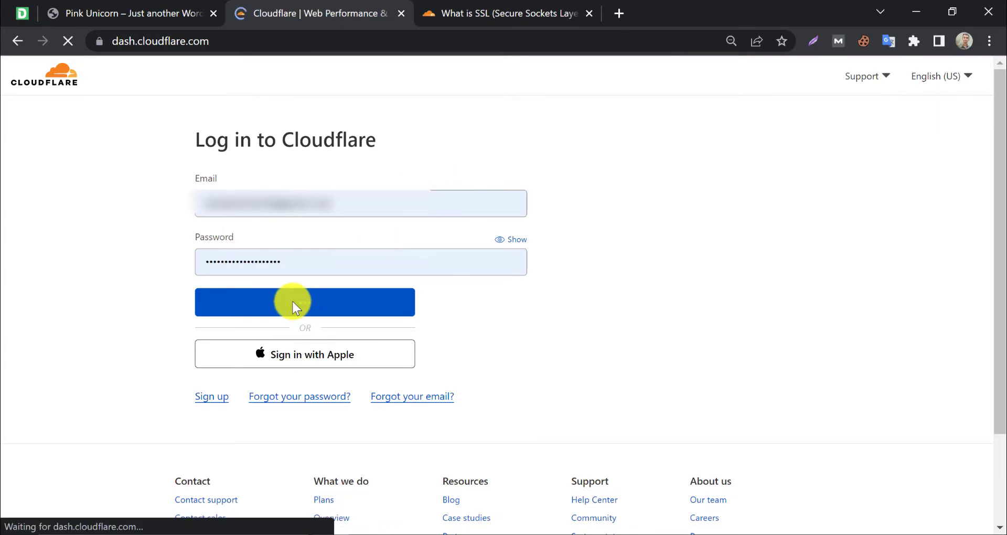
left_click(304, 302)
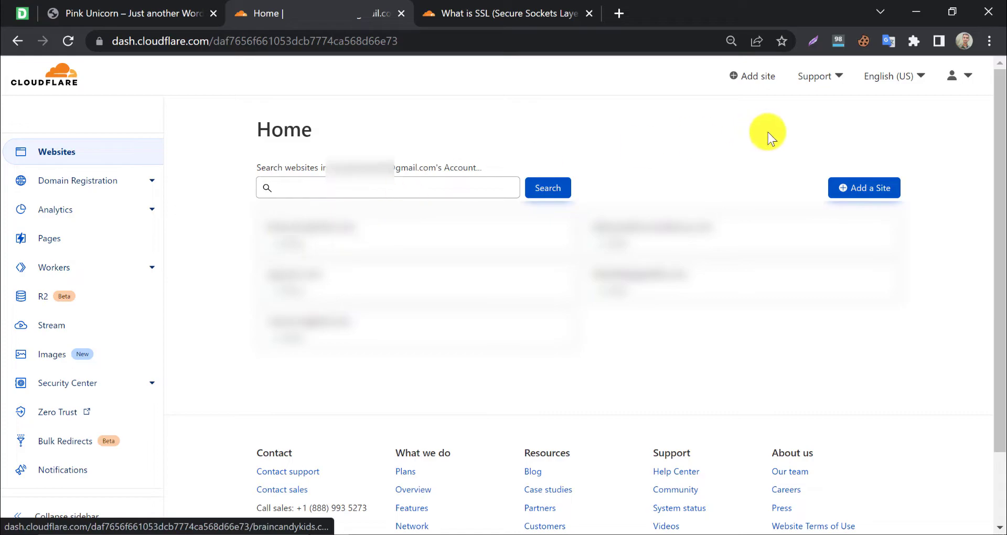
left_click(864, 188)
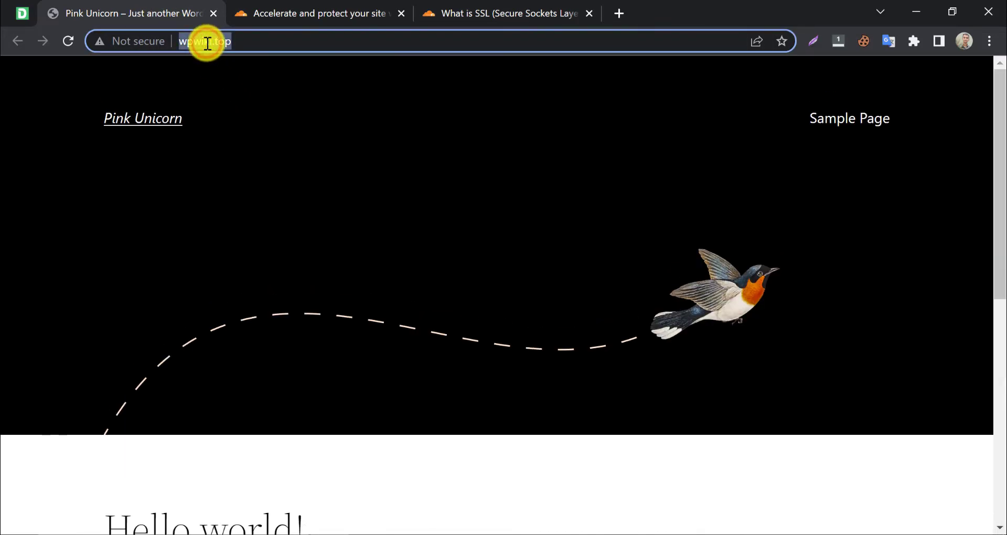
left_click(319, 13)
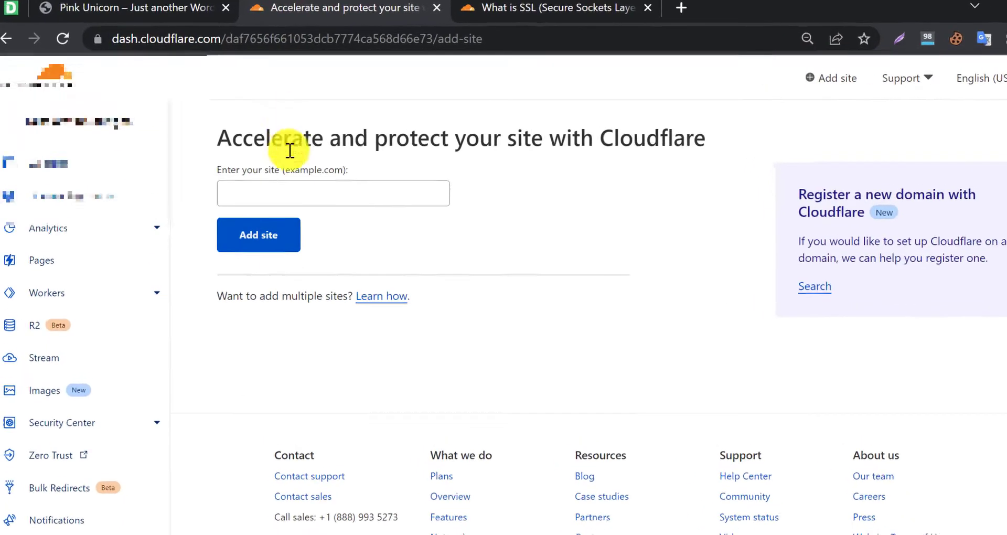
type("http://wpwiki.top/")
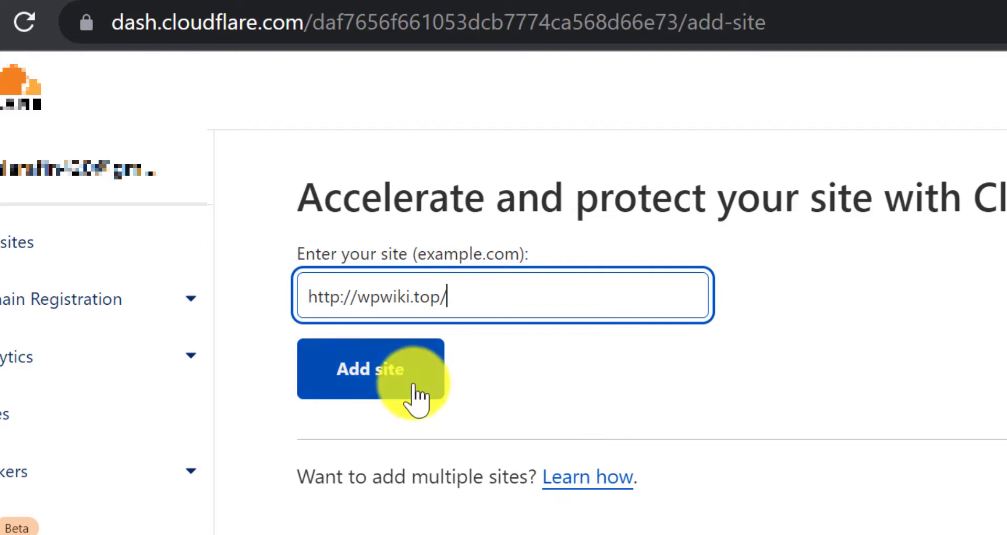
left_click(370, 368)
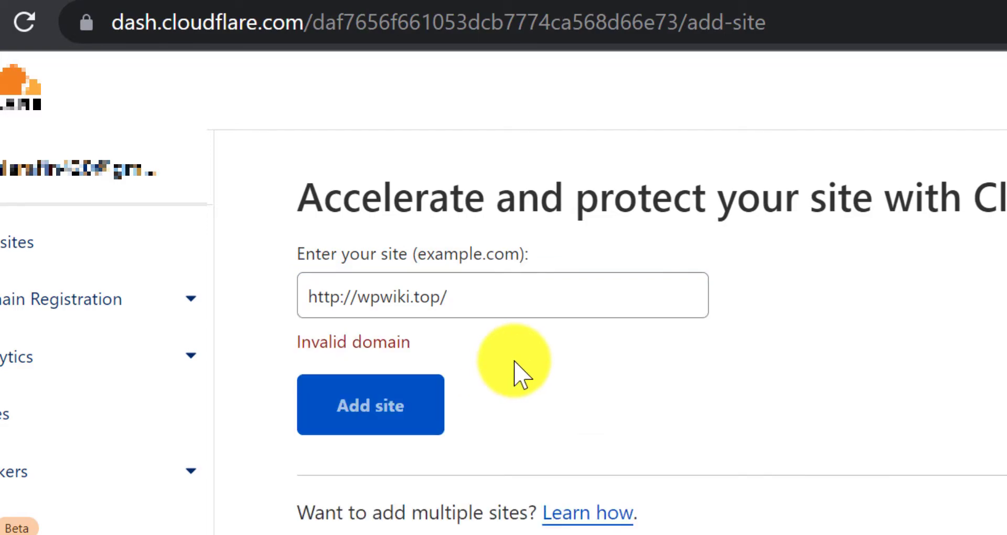
left_click(503, 296)
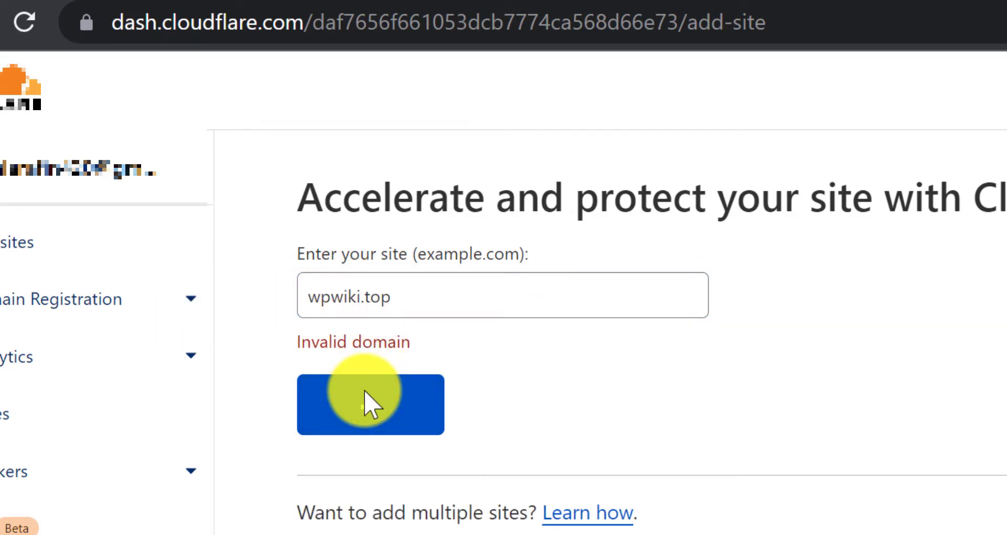
left_click(370, 404)
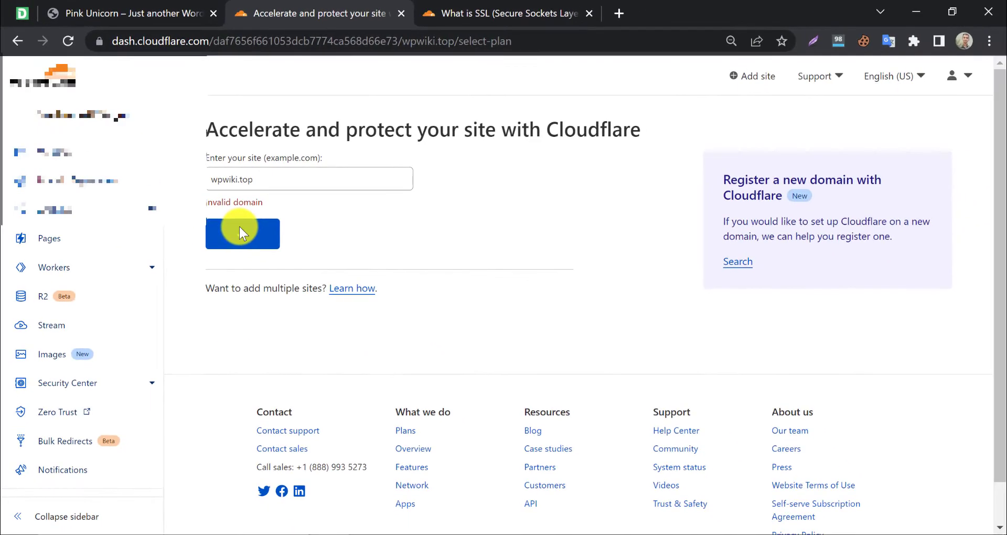
- Select the Free $0 plan for wpwiki.top and continue to the DNS record scan
left_click(242, 233)
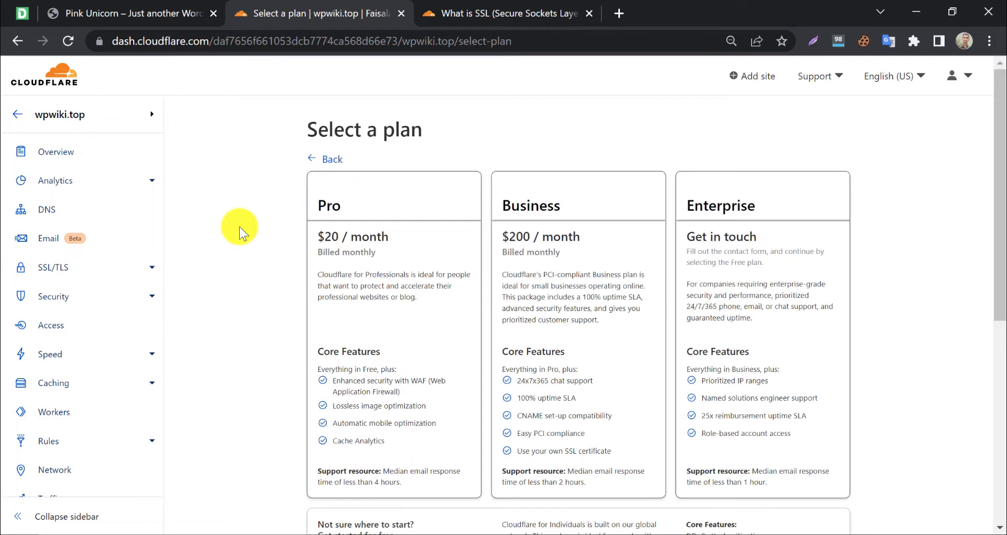
scroll("down", 3)
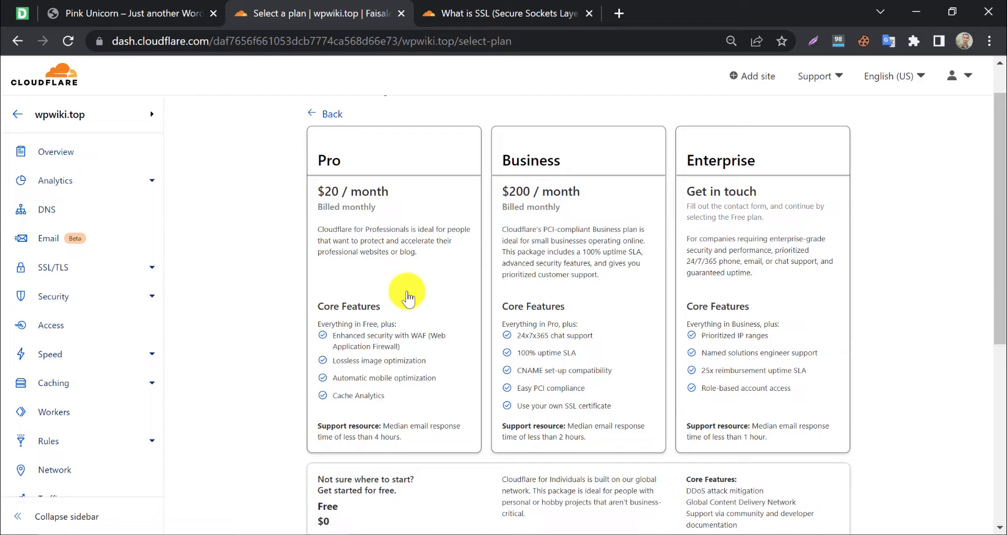
scroll("down", 3)
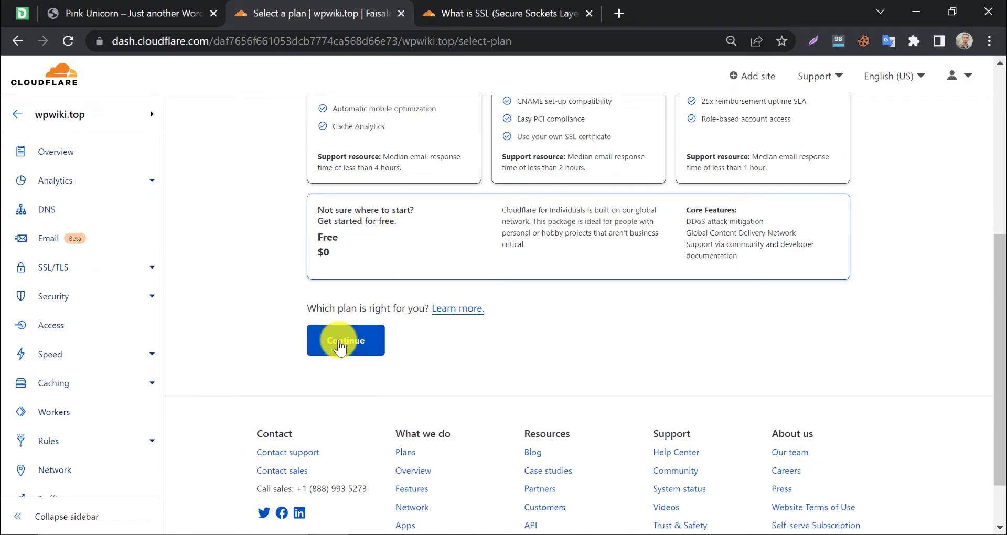
left_click(345, 340)
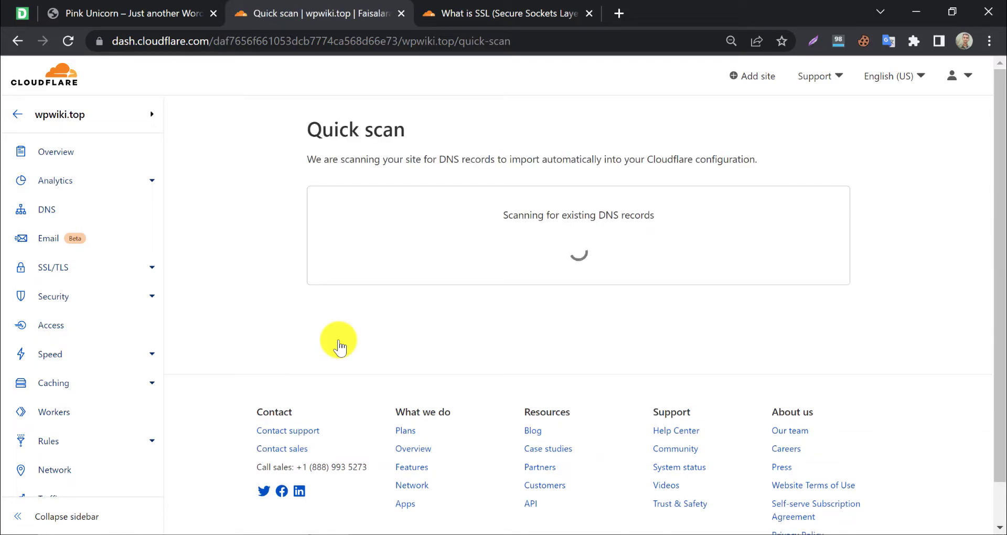
mouse_move(233, 245)
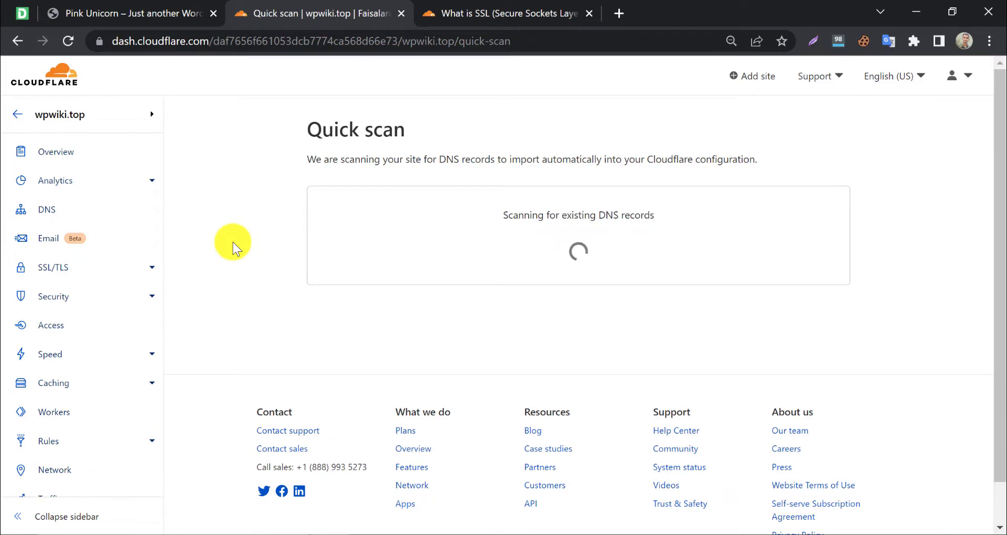
mouse_move(226, 236)
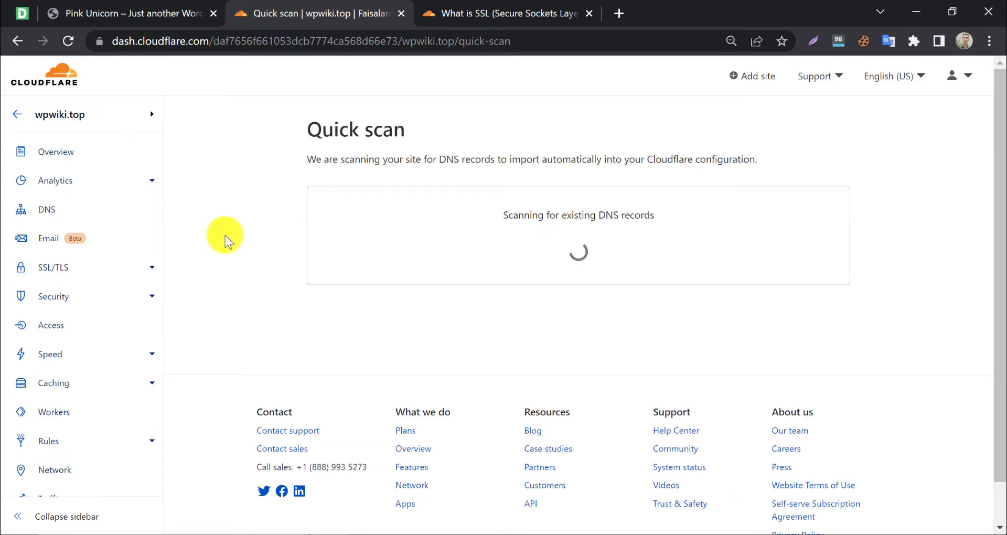
mouse_move(290, 130)
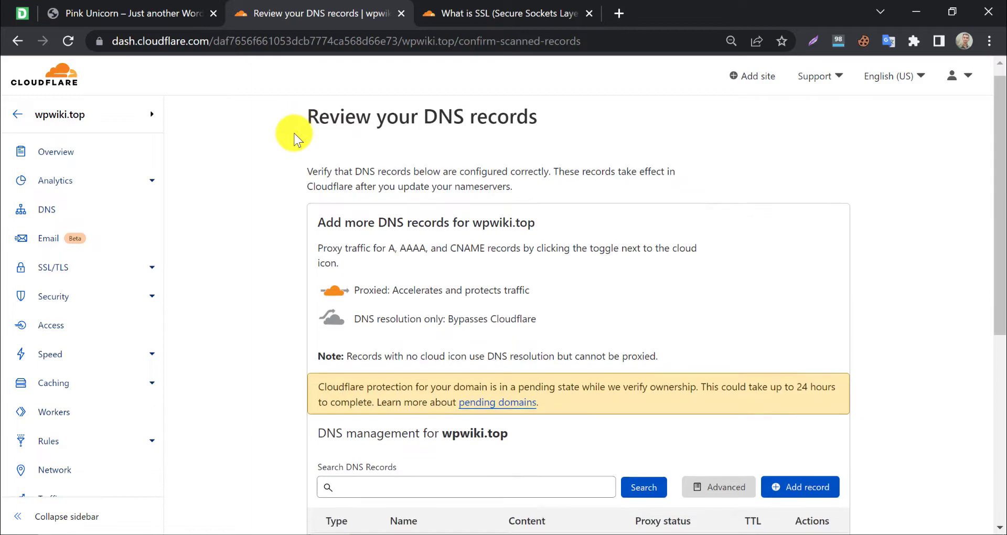
- Continue past the two proxied A records to the Change your nameservers instructions
scroll("down", 3)
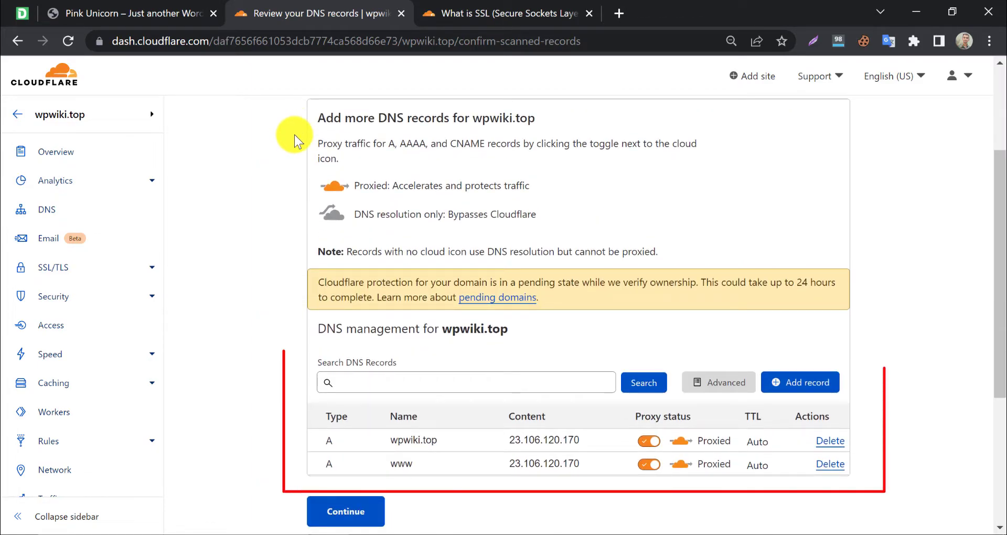
mouse_move(296, 282)
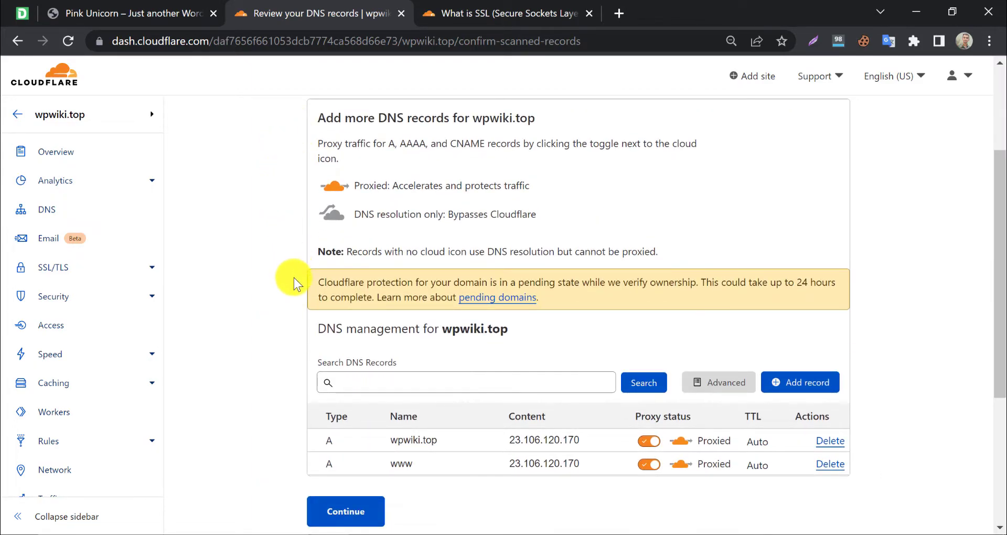
scroll("down", 3)
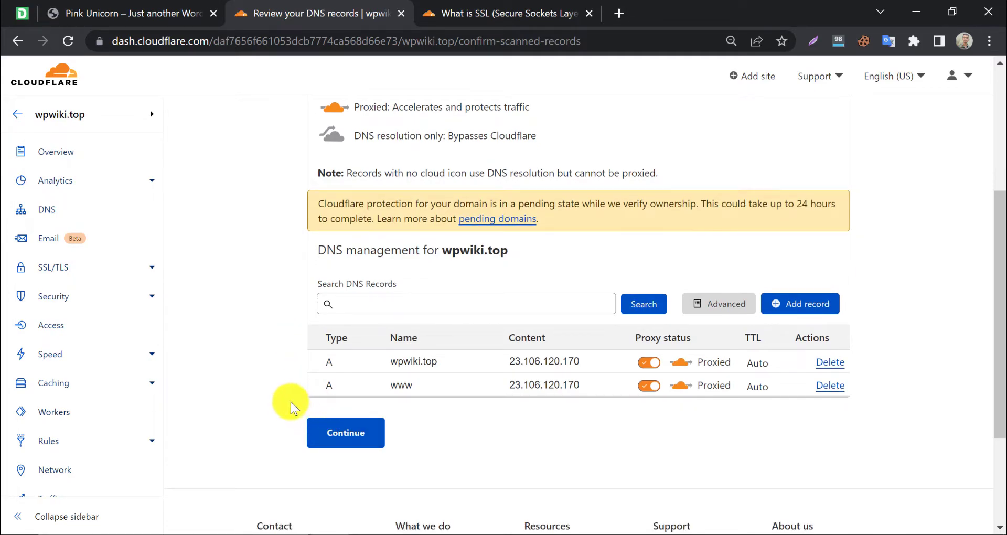
left_click(345, 432)
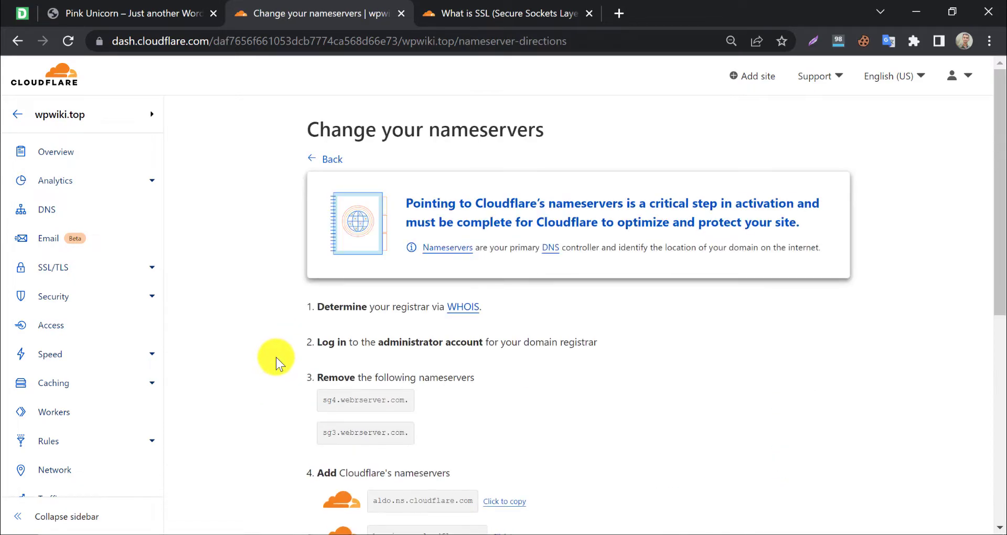
scroll("down", 3)
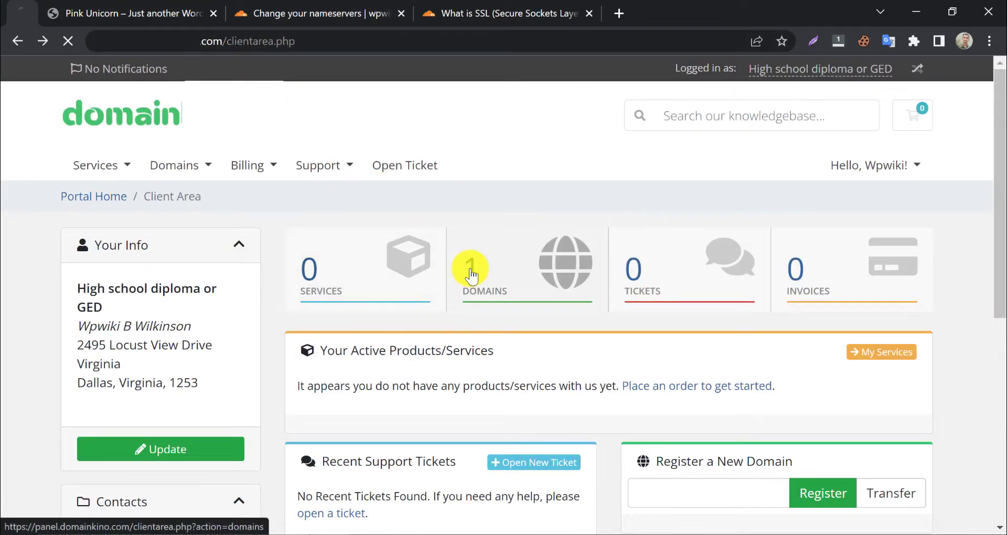
- Navigate to Domains > wpwiki.top > Nameservers in the Domainkino client area
left_click(469, 267)
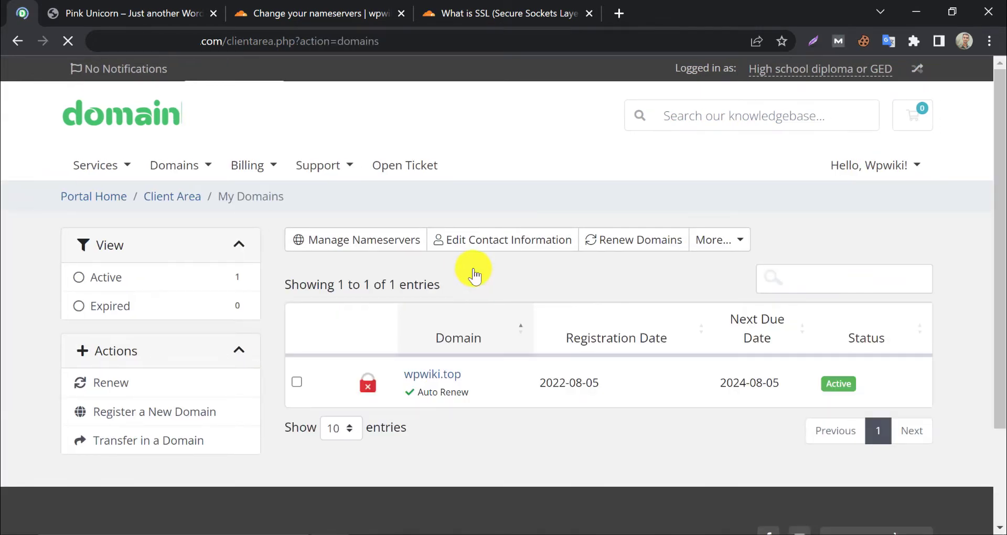
mouse_move(660, 385)
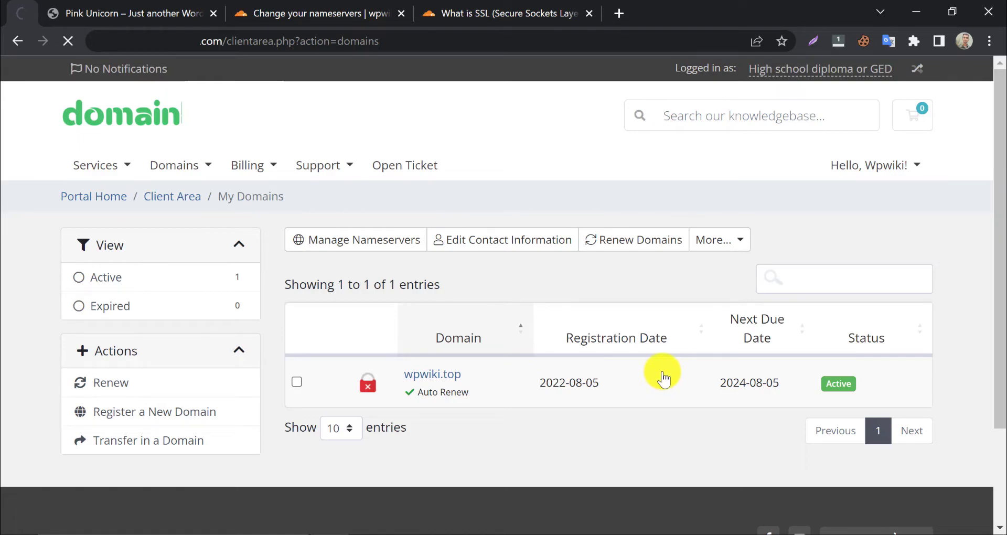
left_click(431, 374)
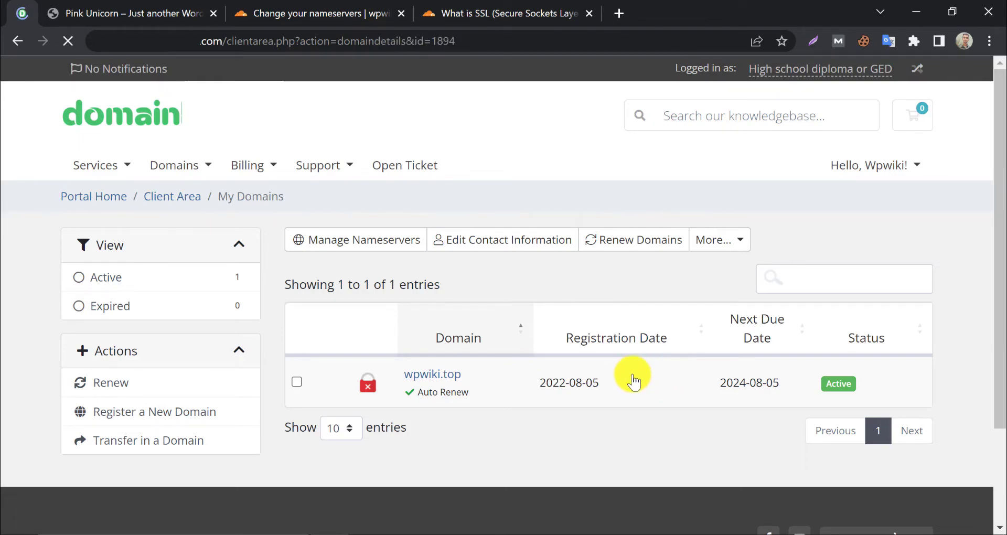
left_click(431, 374)
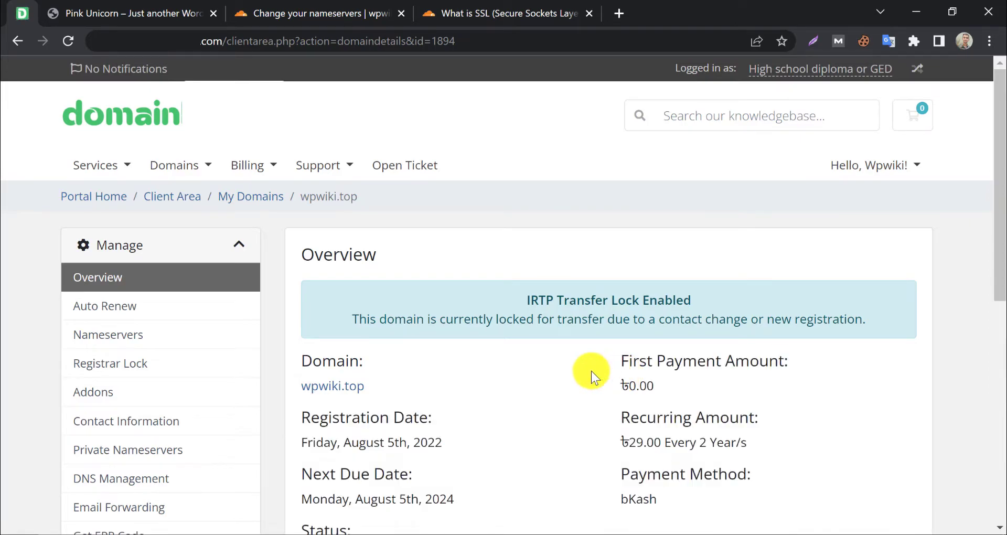
left_click(107, 333)
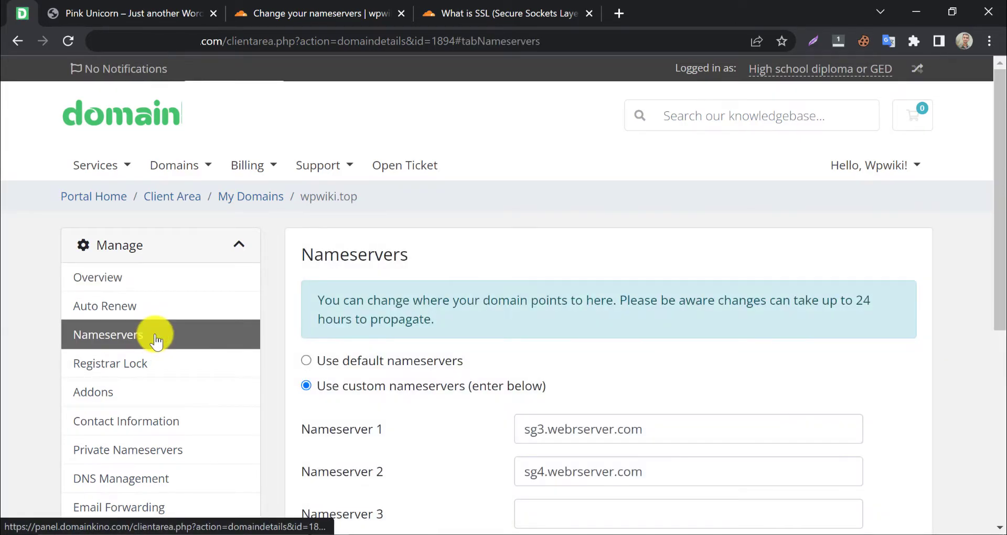
- Replace Nameserver 1 and 2 with aldo.ns.cloudflare.com and bonnie.ns.cloudflare.com and save the change
left_click(315, 13)
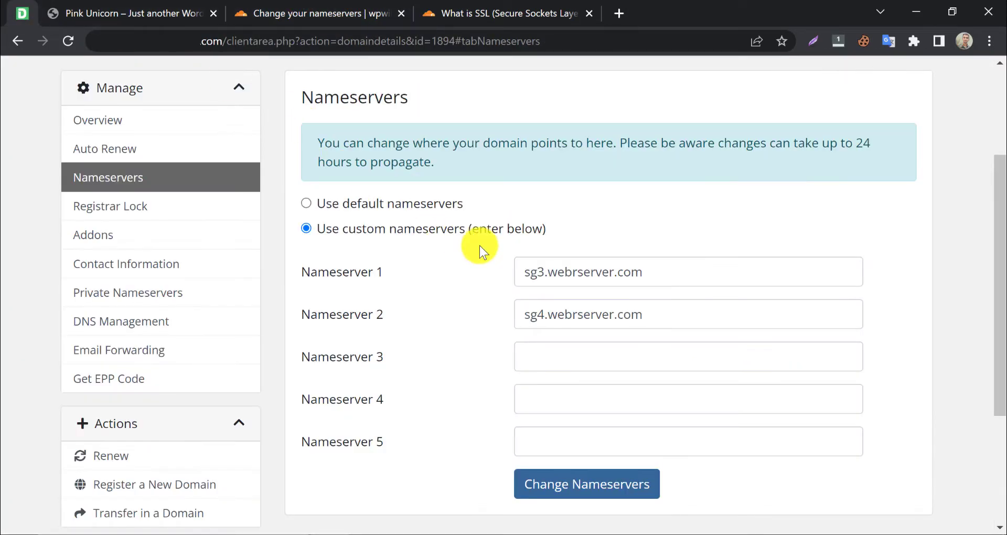
triple_click(582, 271)
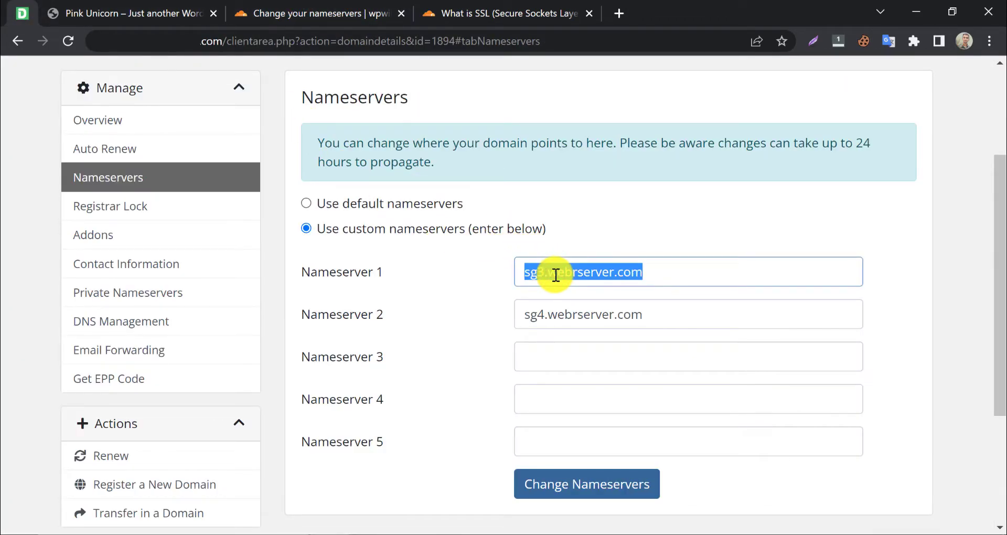
left_click(315, 13)
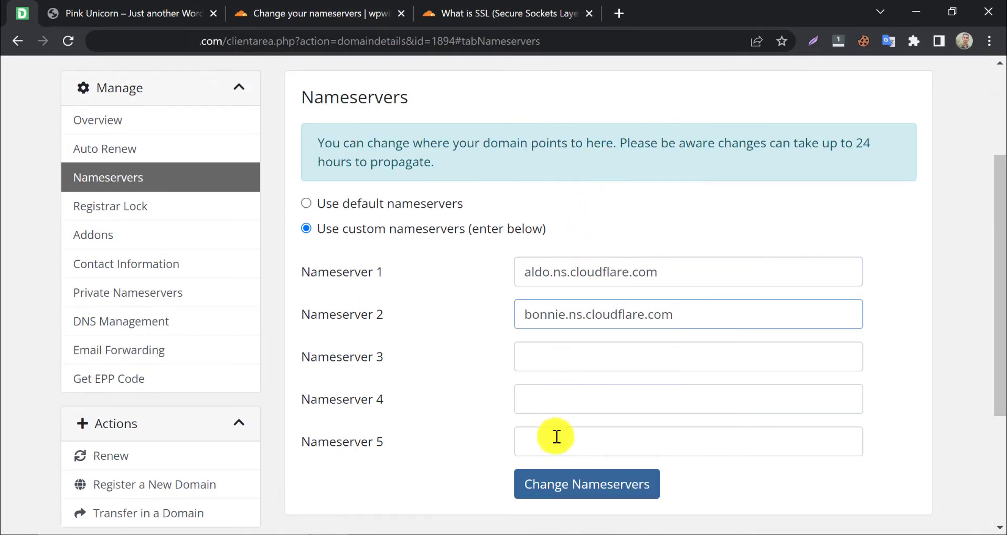
left_click(585, 483)
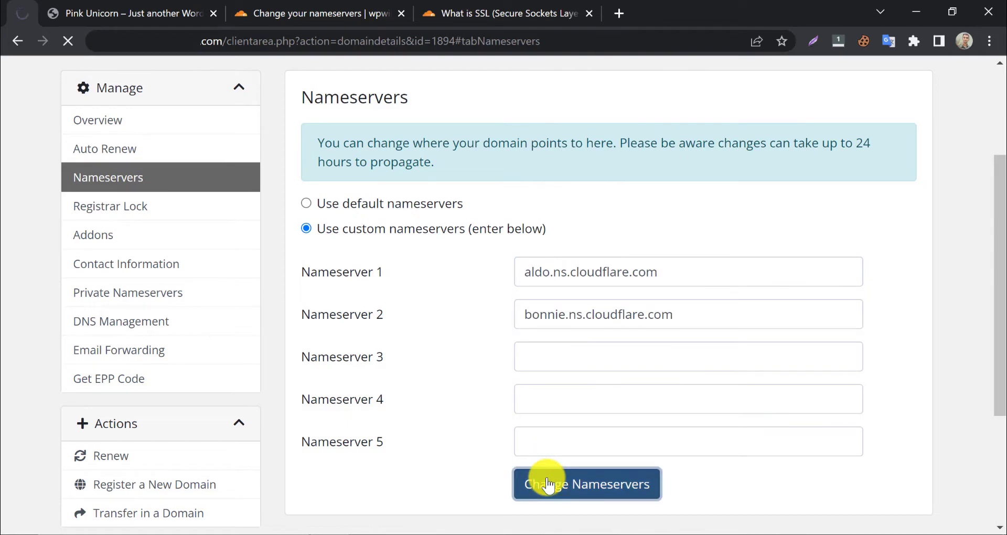
mouse_move(405, 370)
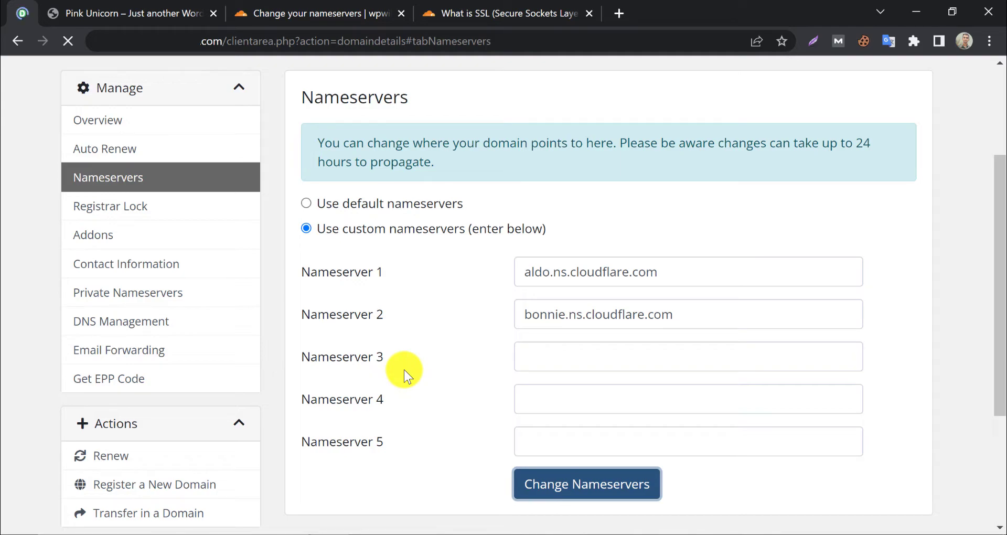
left_click(585, 484)
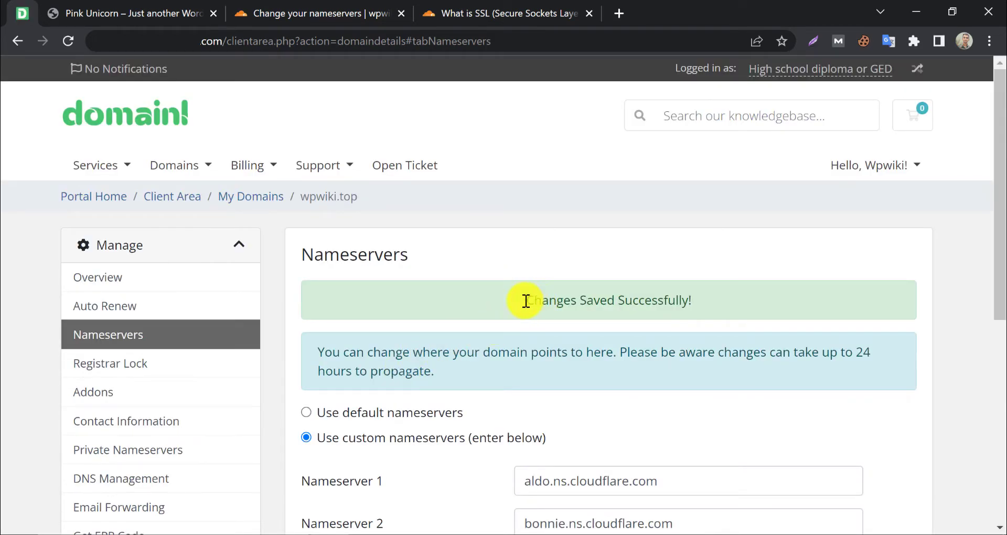
- Confirm the nameservers are changed, start the Quick Start Guide and keep Automatic HTTPS Rewrites on
left_click(315, 12)
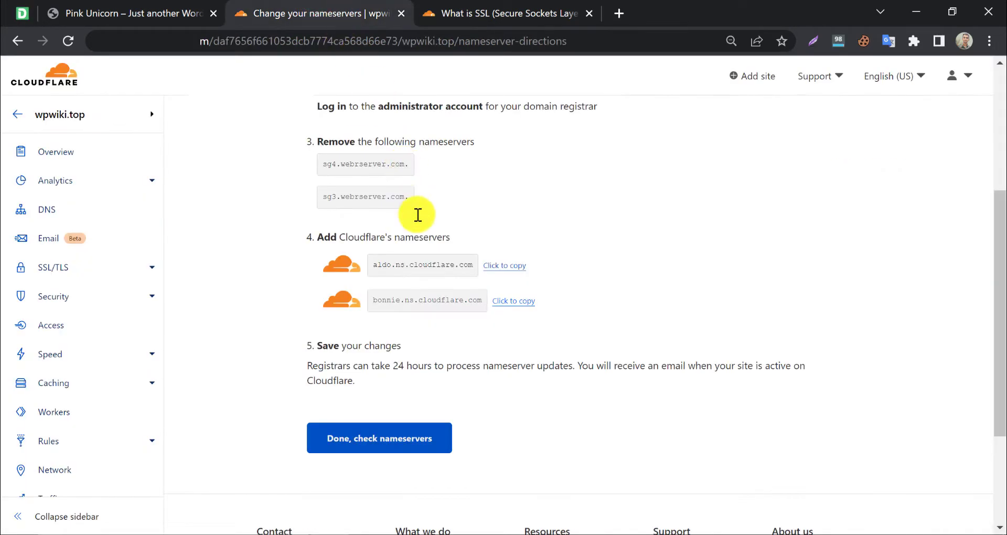
left_click(378, 439)
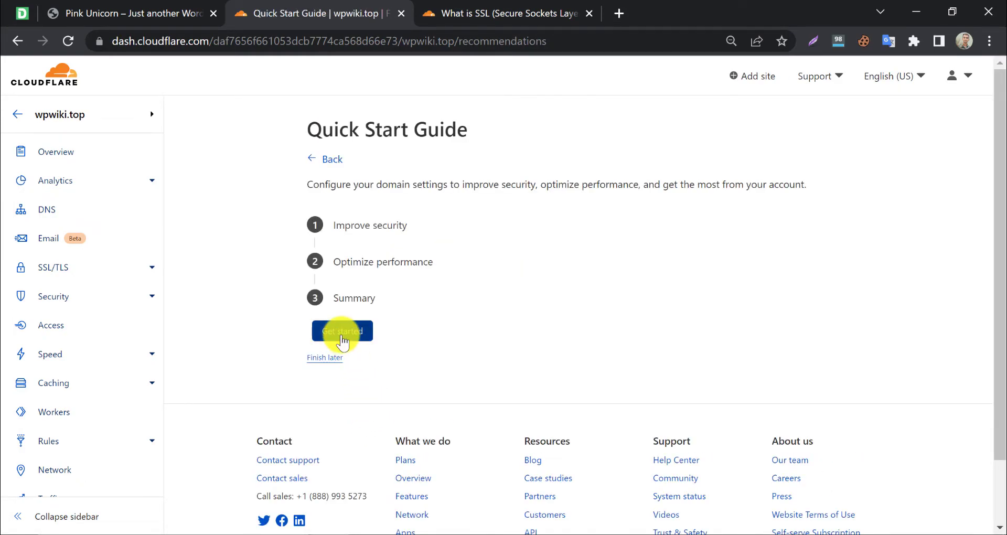
left_click(342, 331)
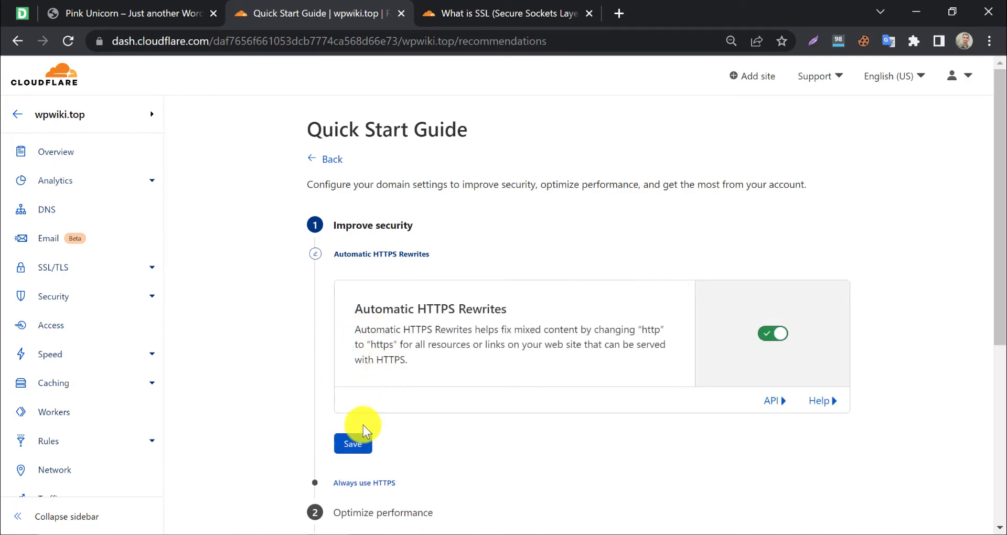
left_click(352, 444)
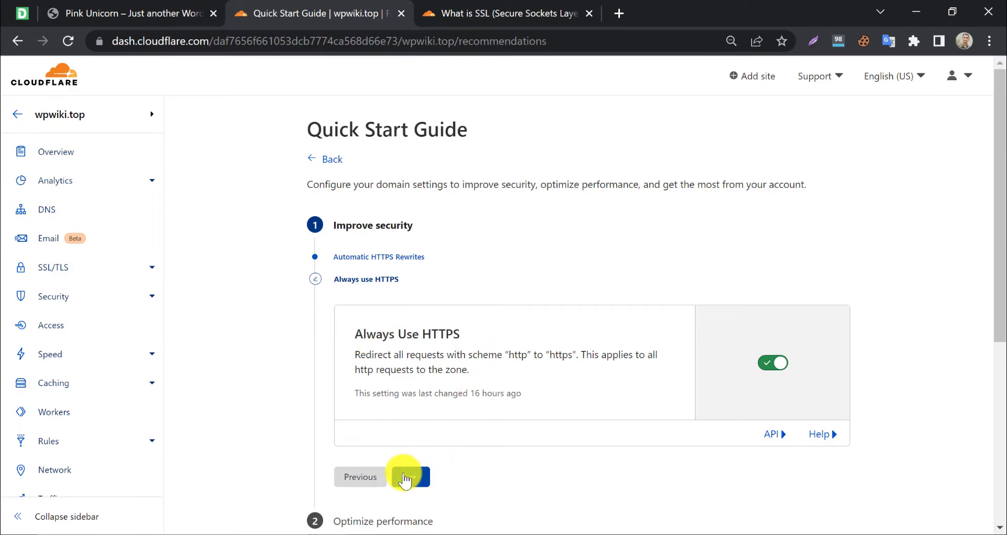
- Keep Always Use HTTPS on, save Auto Minify with nothing selected, and turn Brotli on
left_click(410, 477)
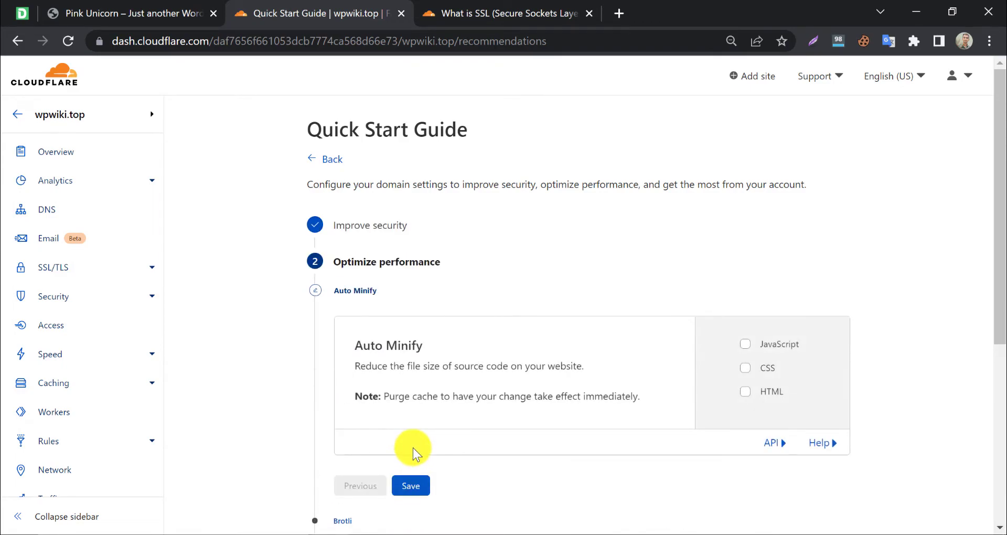
scroll("down", 3)
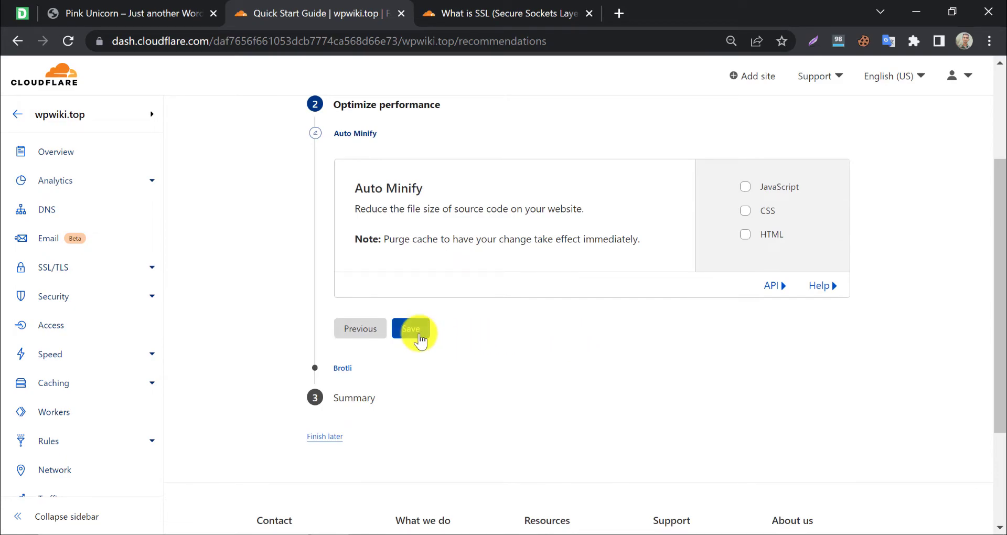
left_click(413, 328)
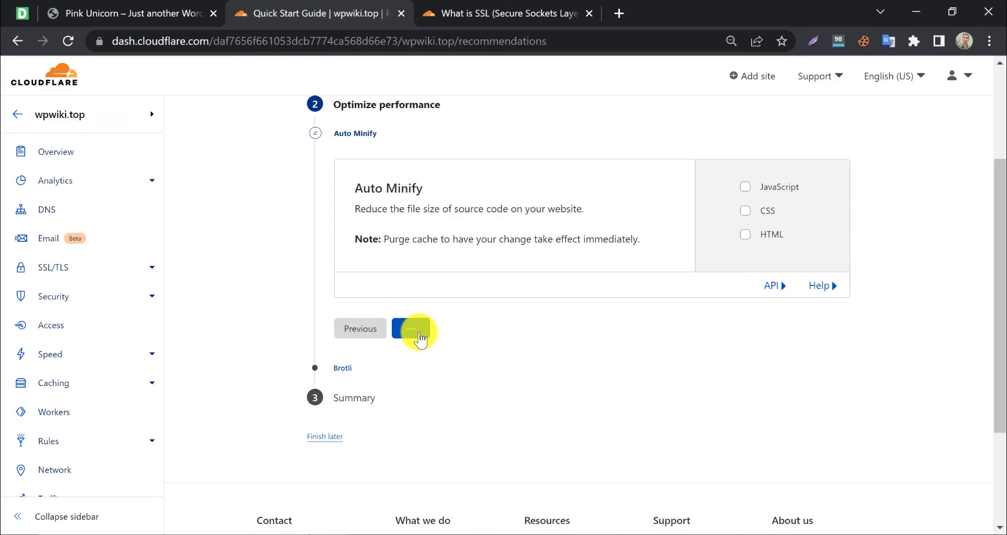
left_click(414, 331)
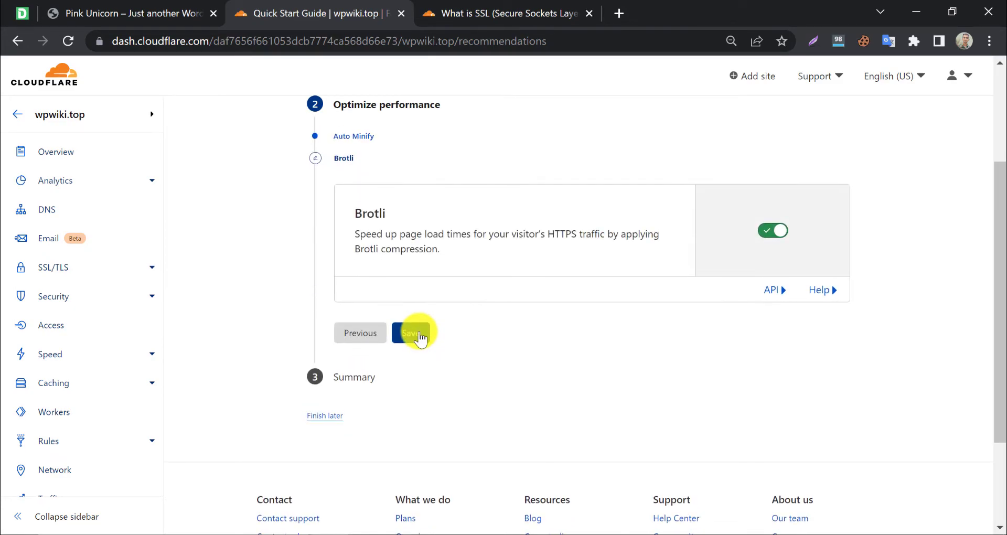
left_click(414, 333)
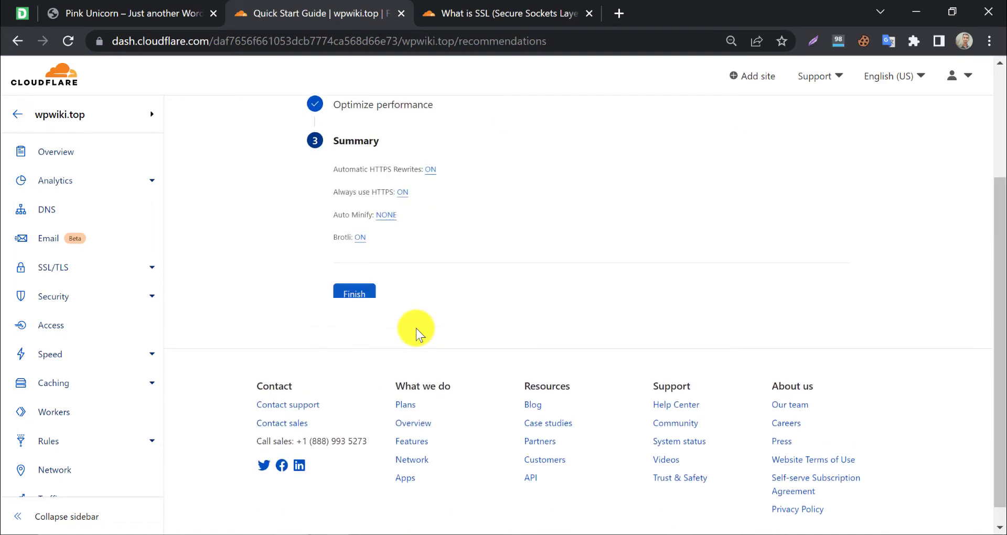
- Finish the Quick Start summary and view wpwiki.top's SSL/TLS overview with encryption mode Full
left_click(353, 294)
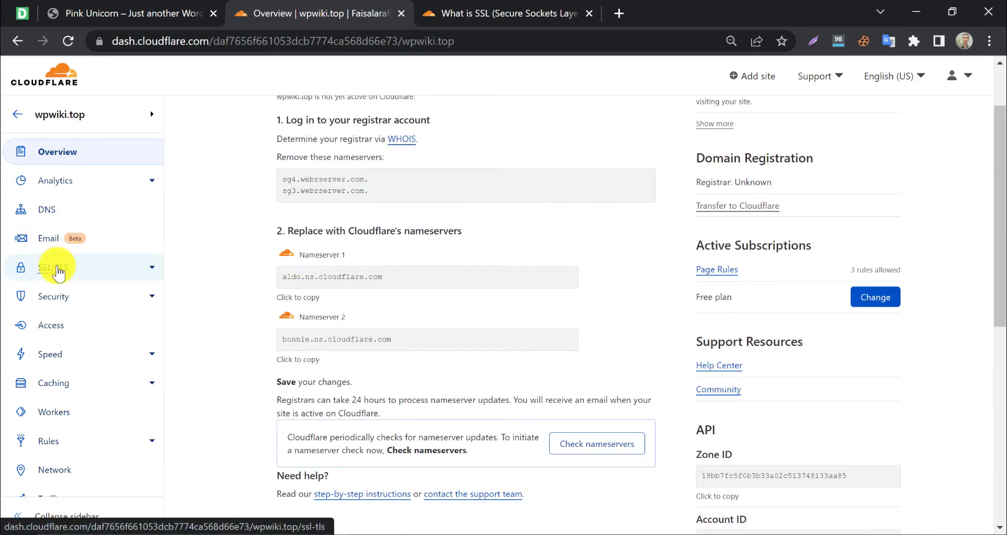
left_click(52, 267)
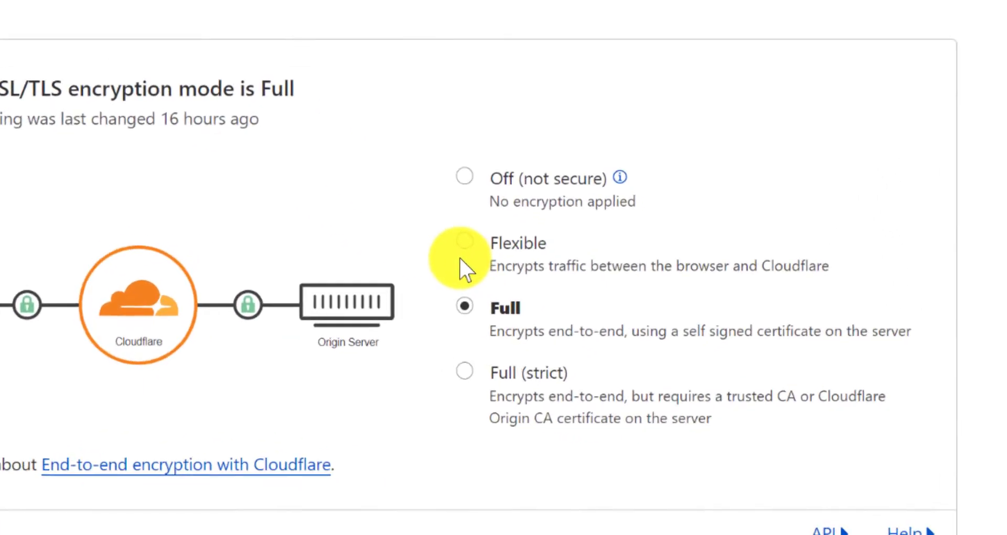
scroll("down", 3)
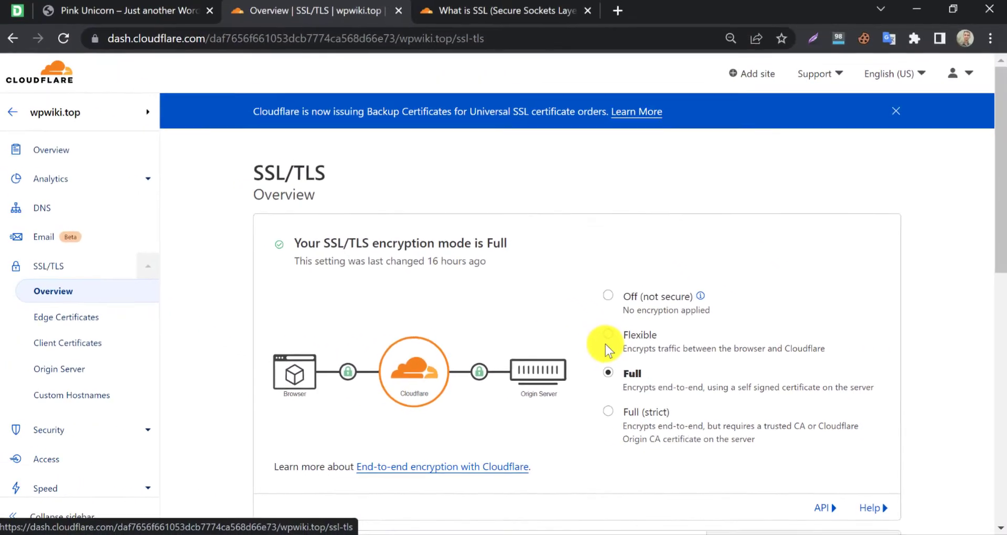
mouse_move(565, 366)
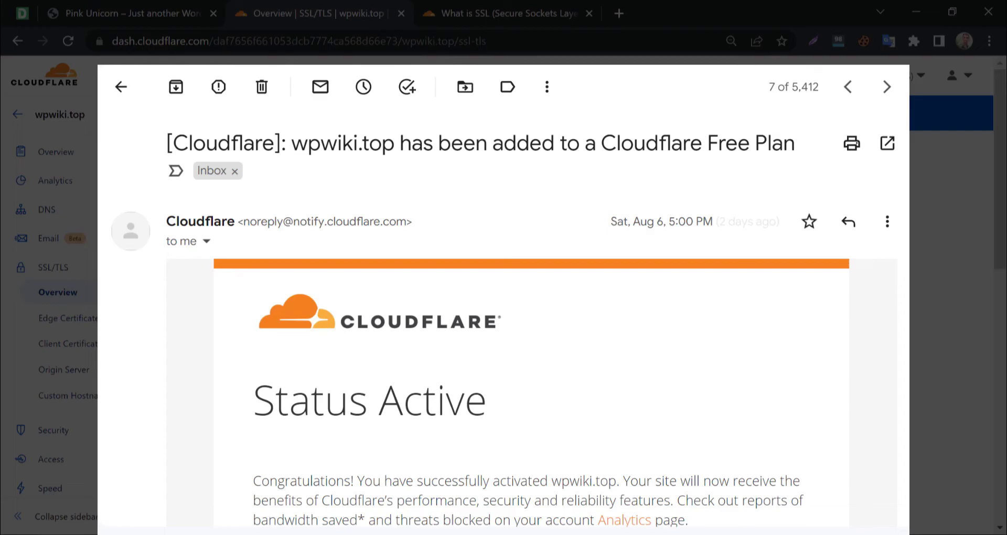
- View Cloudflare's Gmail message confirming wpwiki.top is active on the Free Plan
left_click(125, 13)
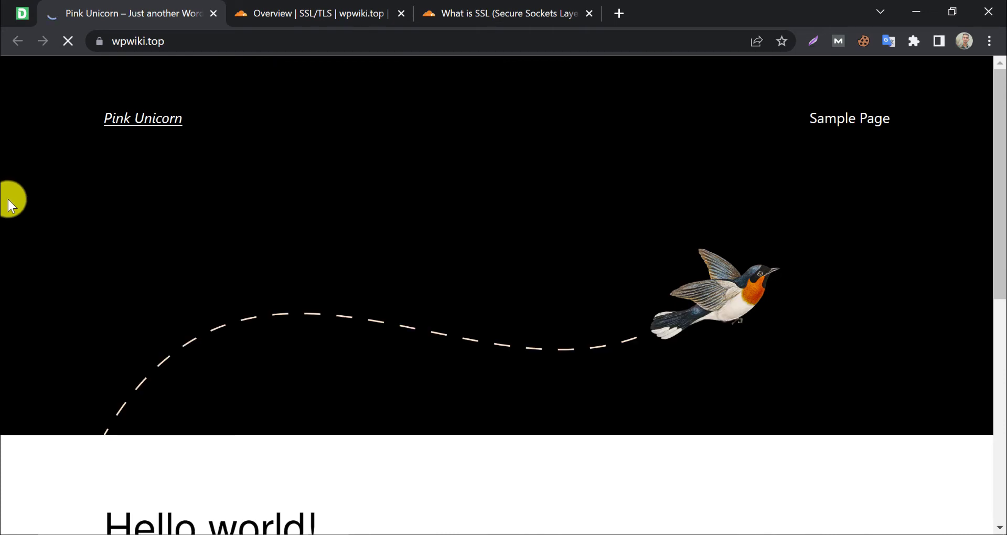
mouse_move(119, 215)
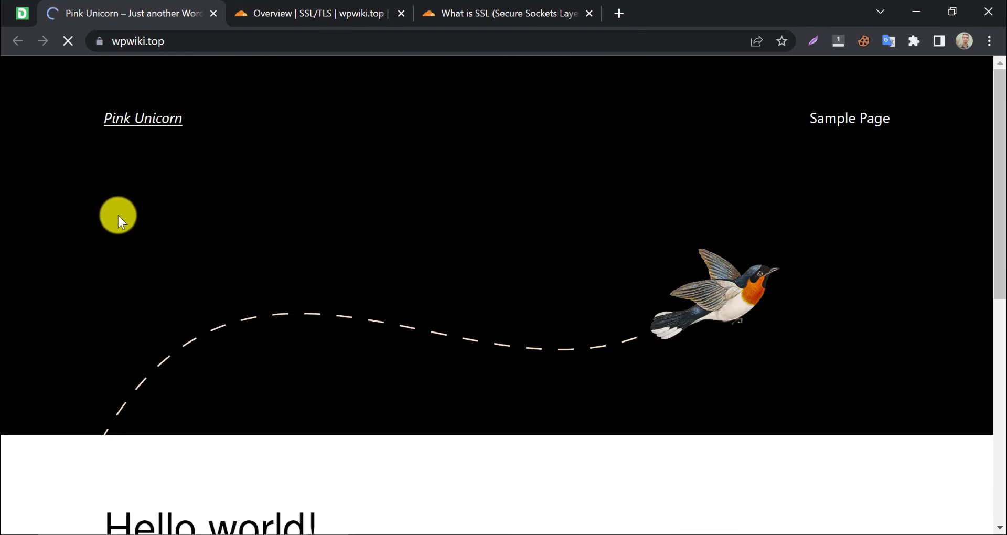